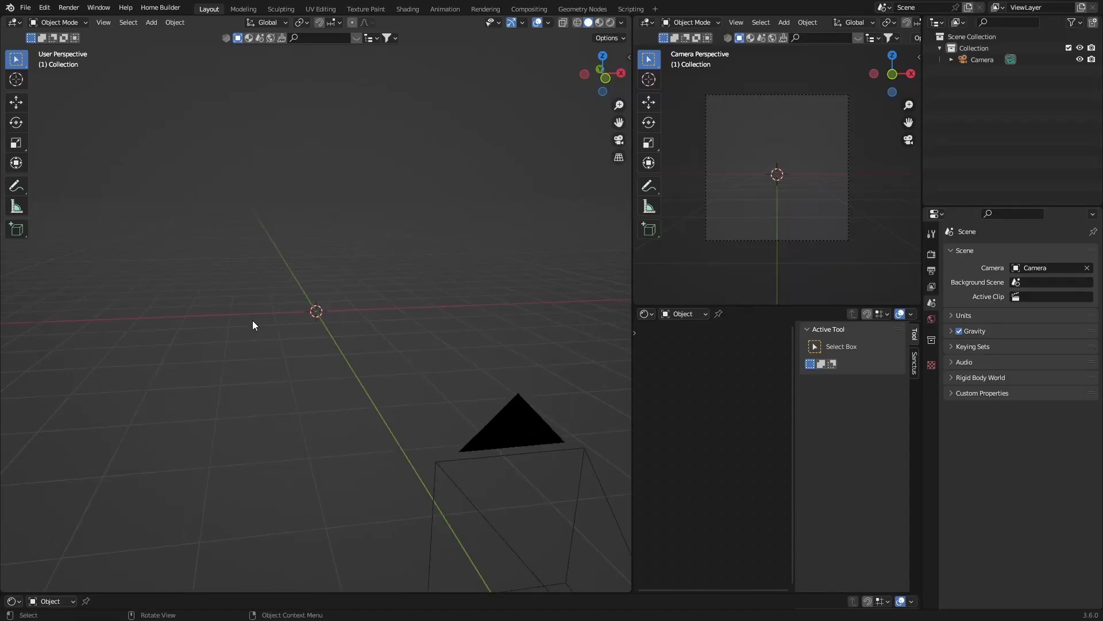
mouse_move(222, 333)
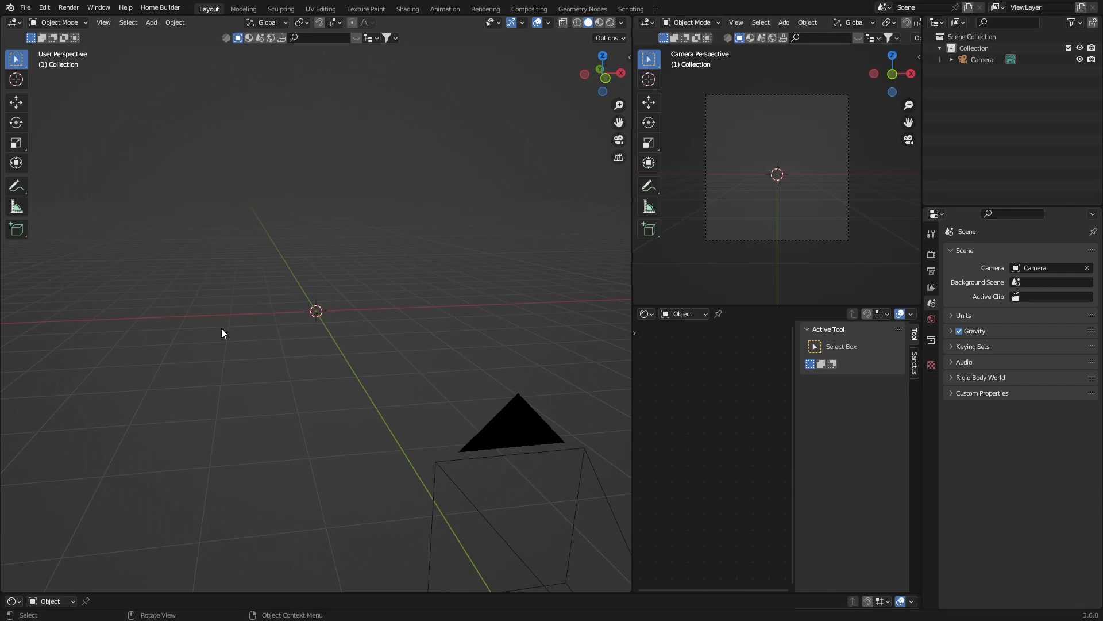
mouse_move(221, 362)
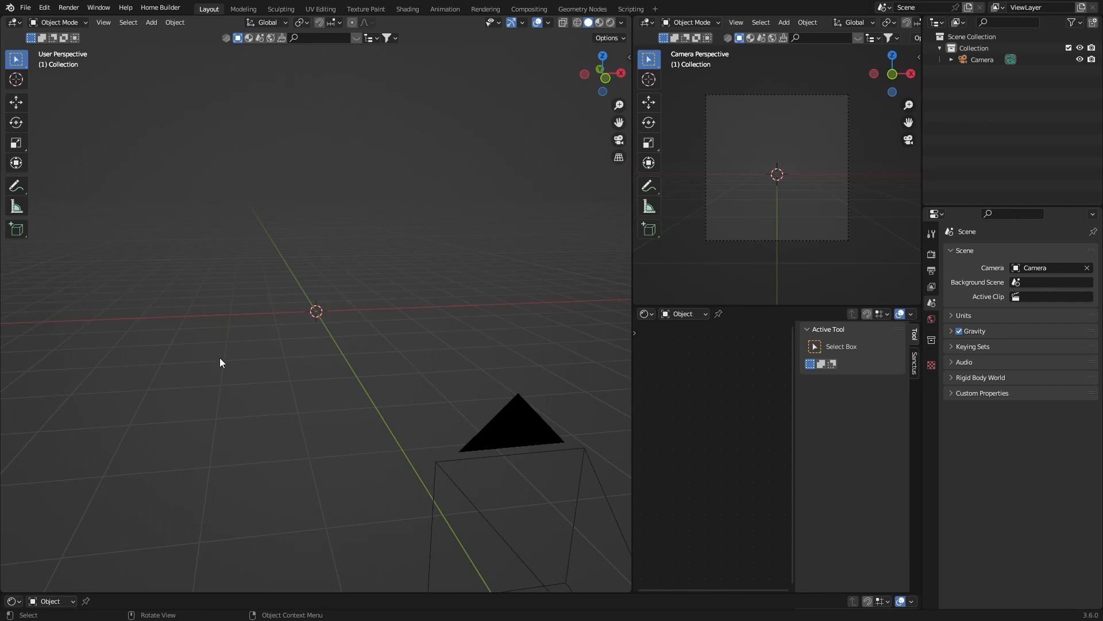
mouse_move(239, 361)
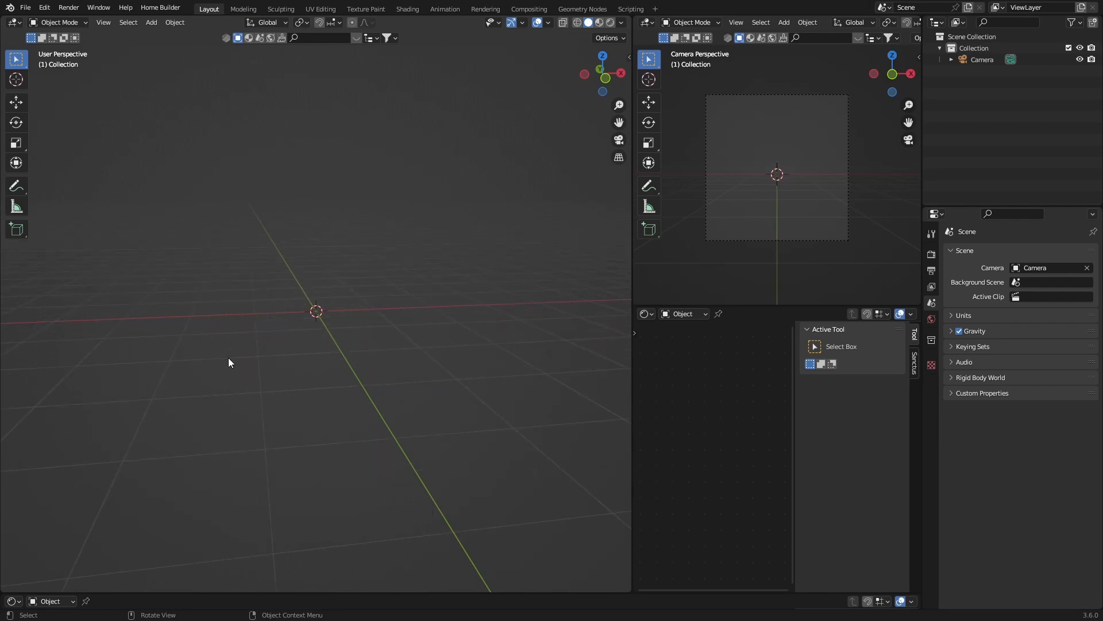
mouse_move(216, 318)
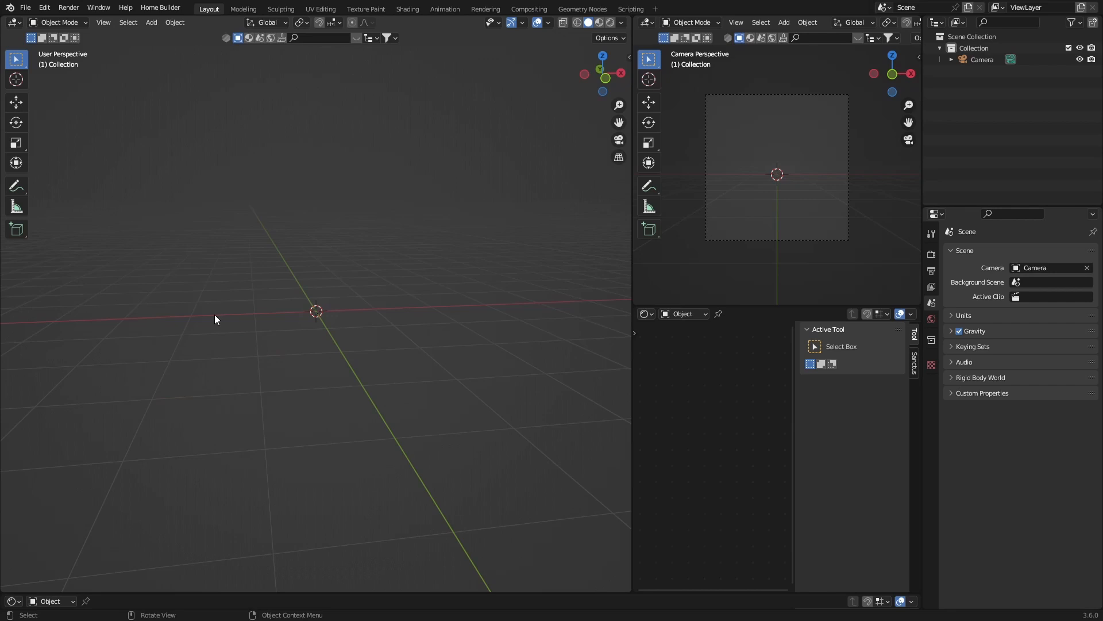
- Add a UV sphere, shade it smooth and give it a Subdivision Surface modifier
left_click(150, 22)
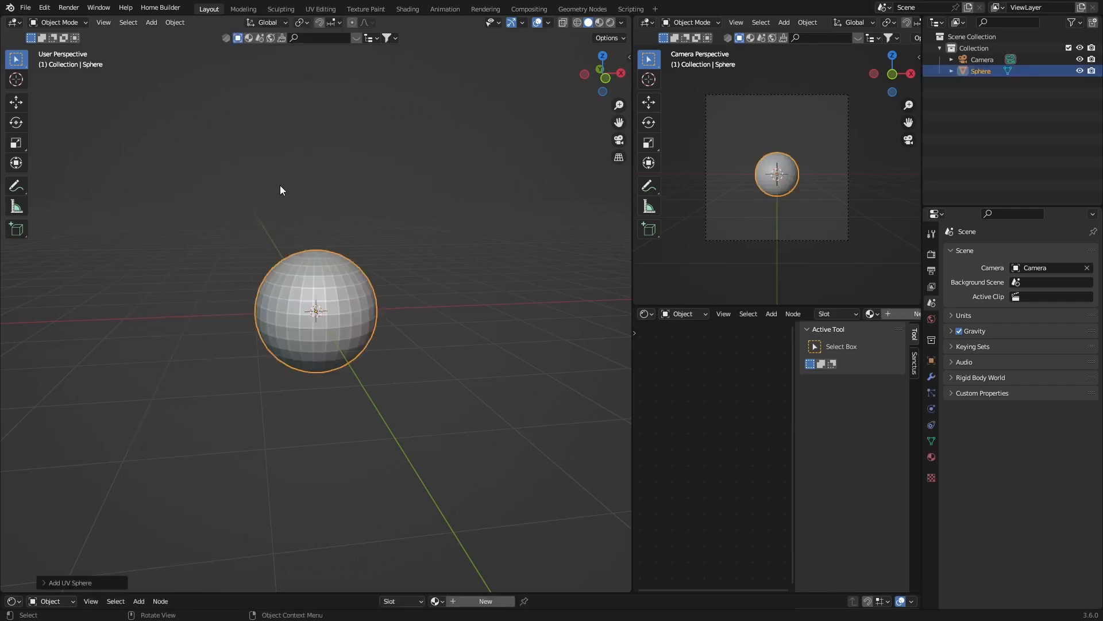
left_click(69, 582)
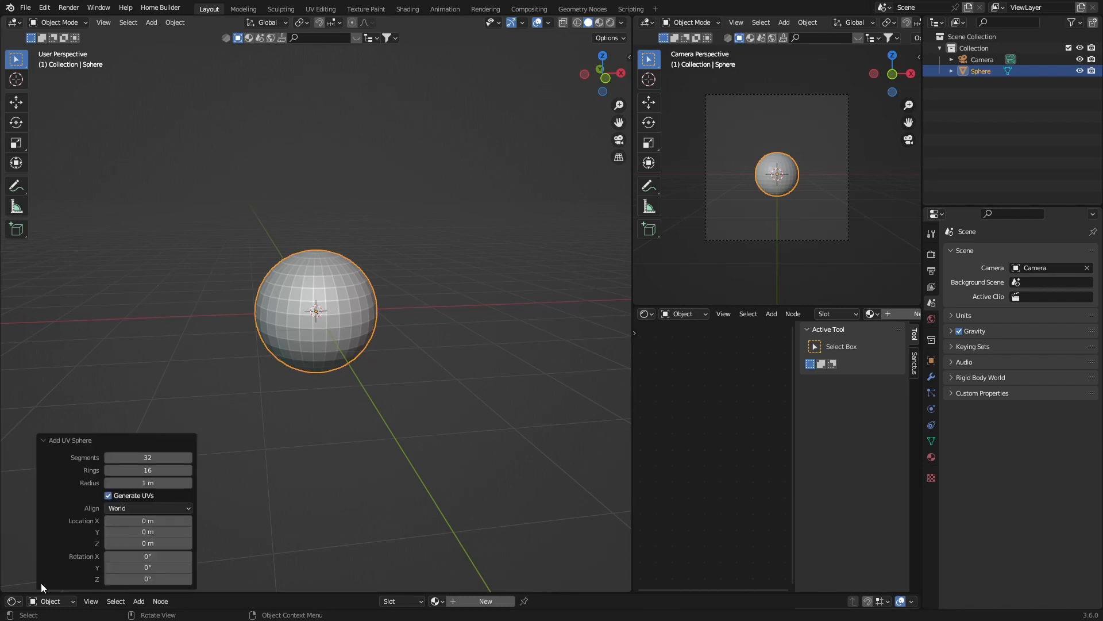
left_click_drag(148, 457, 183, 456)
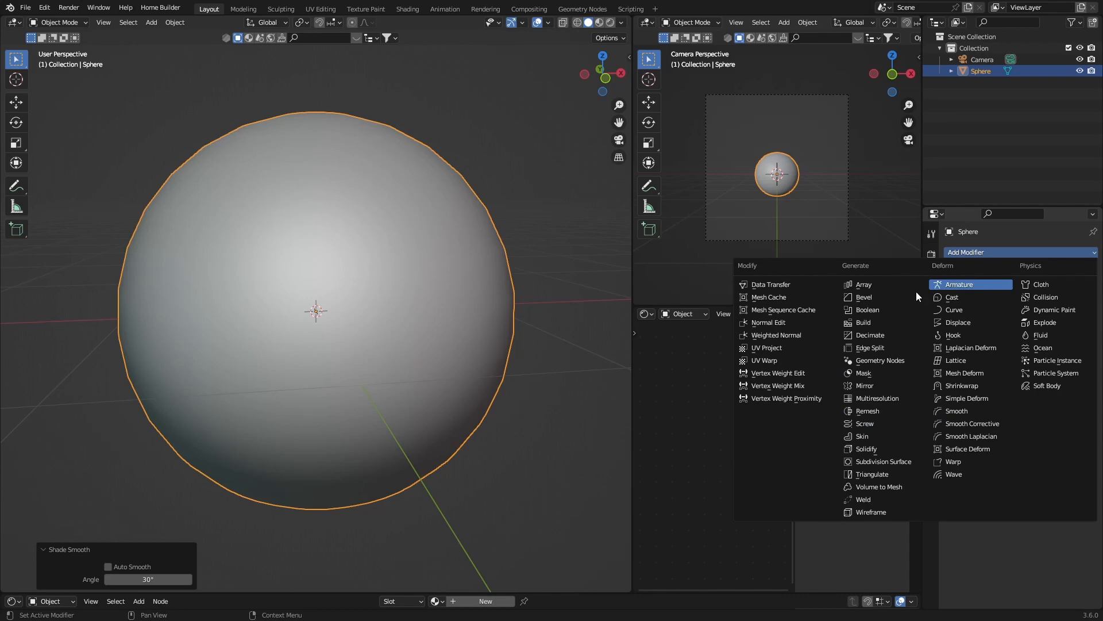
left_click(881, 461)
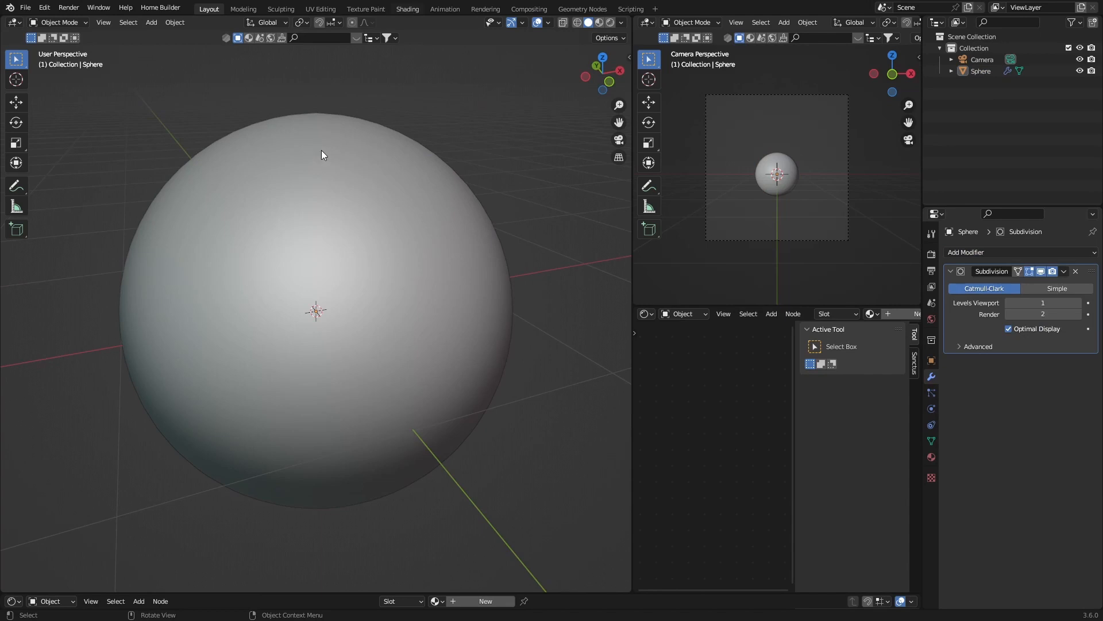
- Switch to the Shading workspace and create a new Principled BSDF material for the sphere
left_click(407, 9)
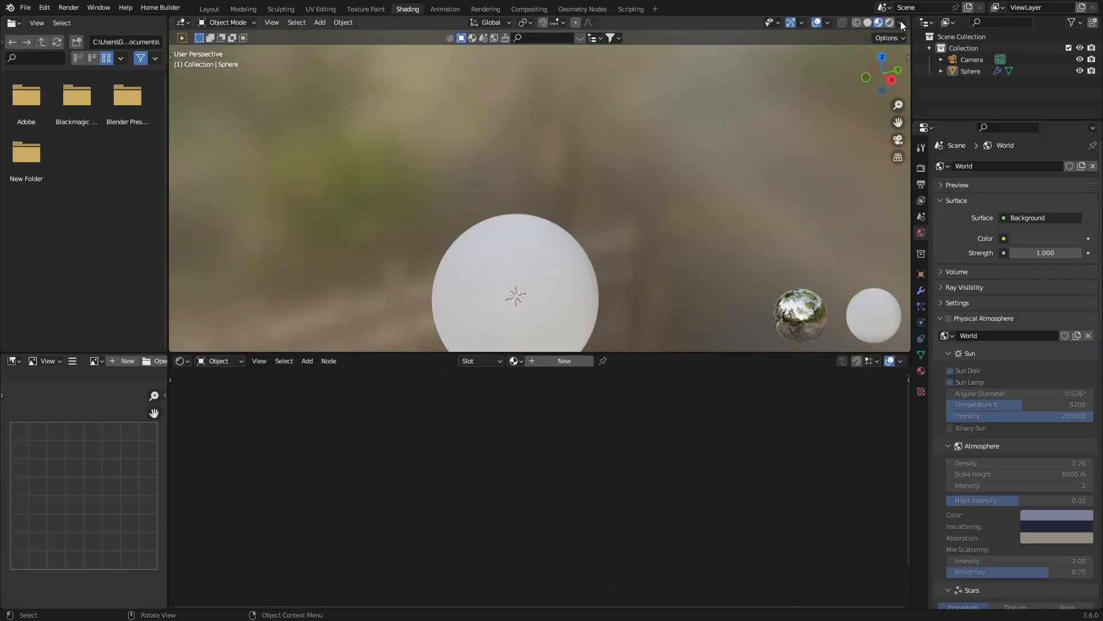
left_click(887, 23)
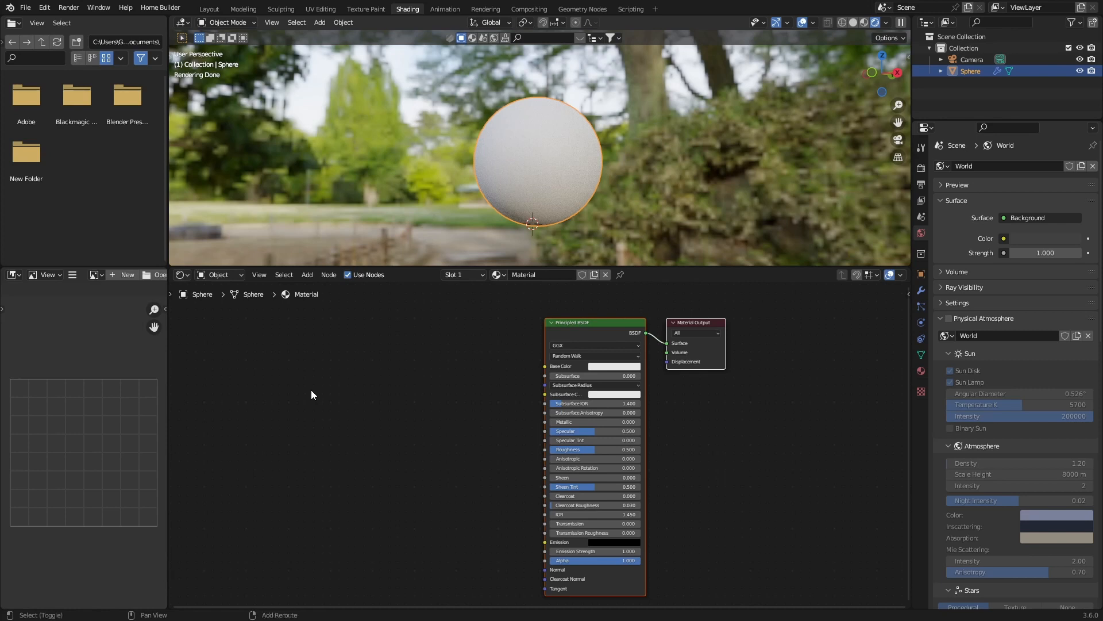
- Add Noise Texture and Color Ramp nodes and wire the noise colour into the ramp's factor
type("no")
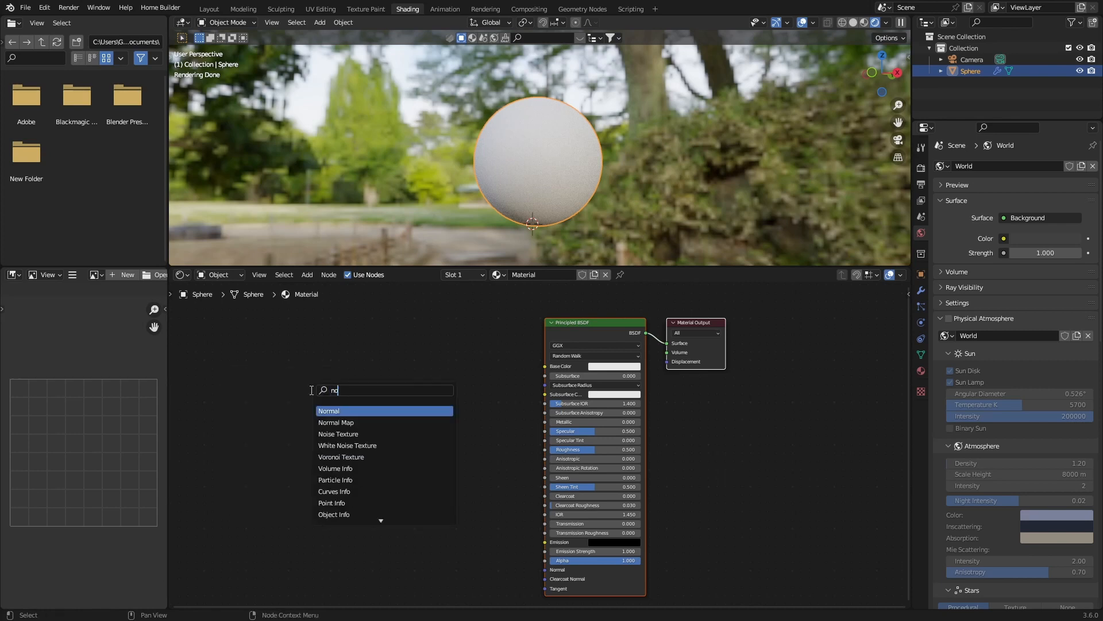
left_click(338, 433)
type("c")
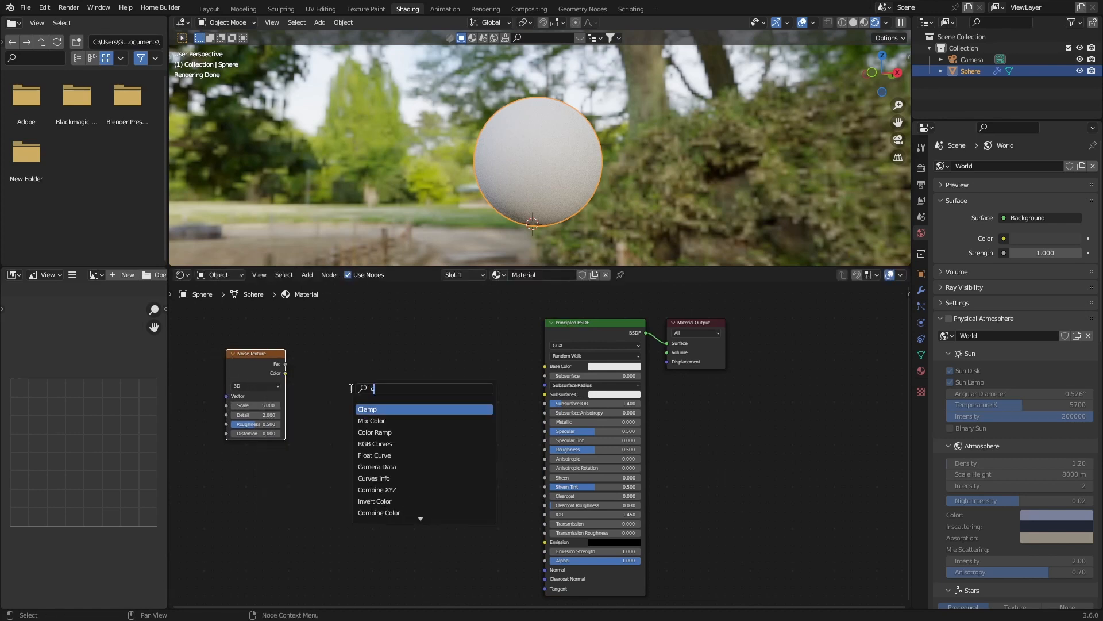
type("olo")
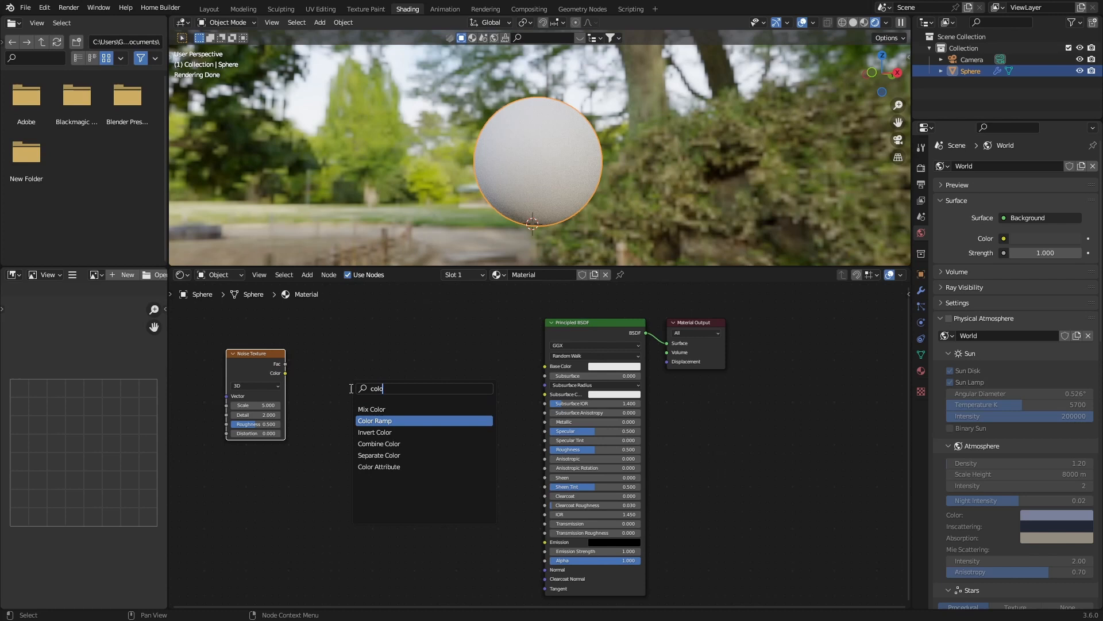
left_click(375, 420)
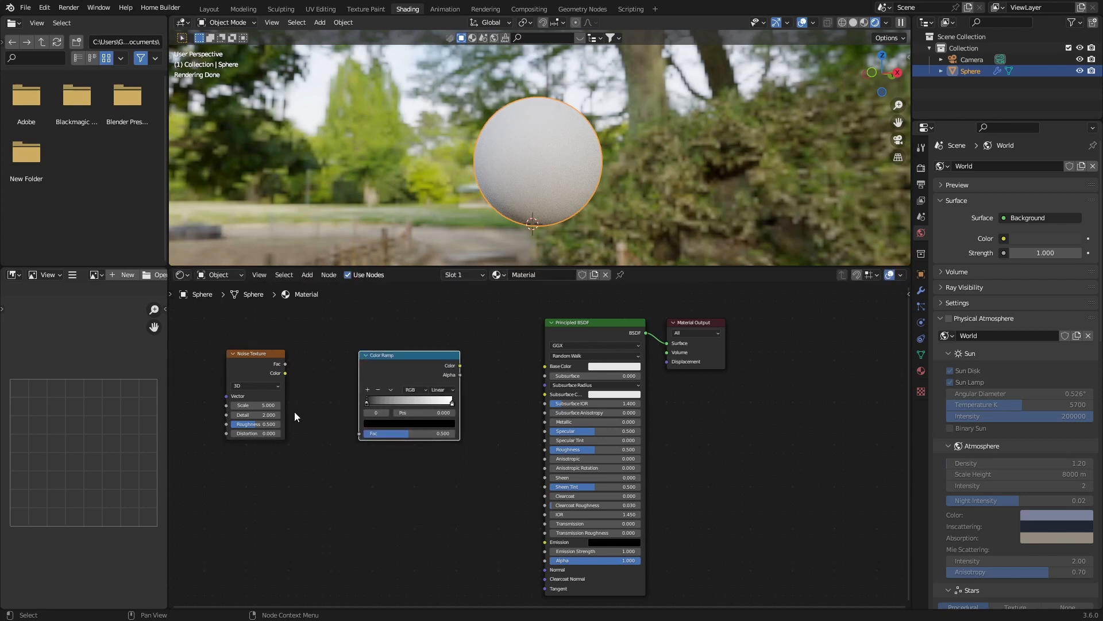
left_click_drag(286, 373, 358, 433)
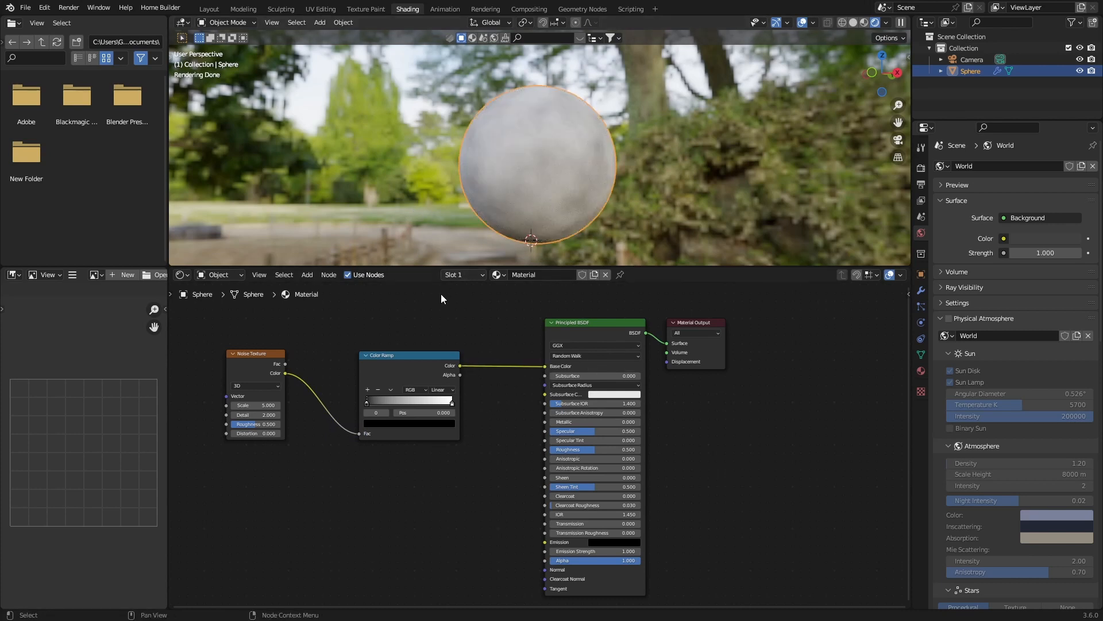
mouse_move(441, 386)
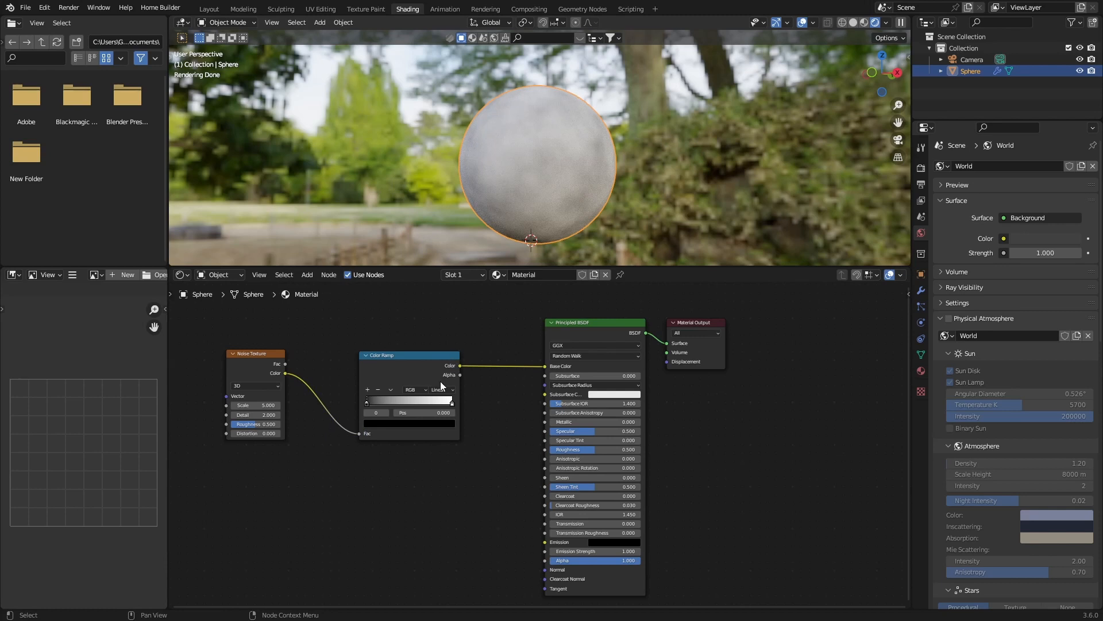
- Set the Color Ramp to Constant interpolation and turn its white stop blue
left_click(442, 389)
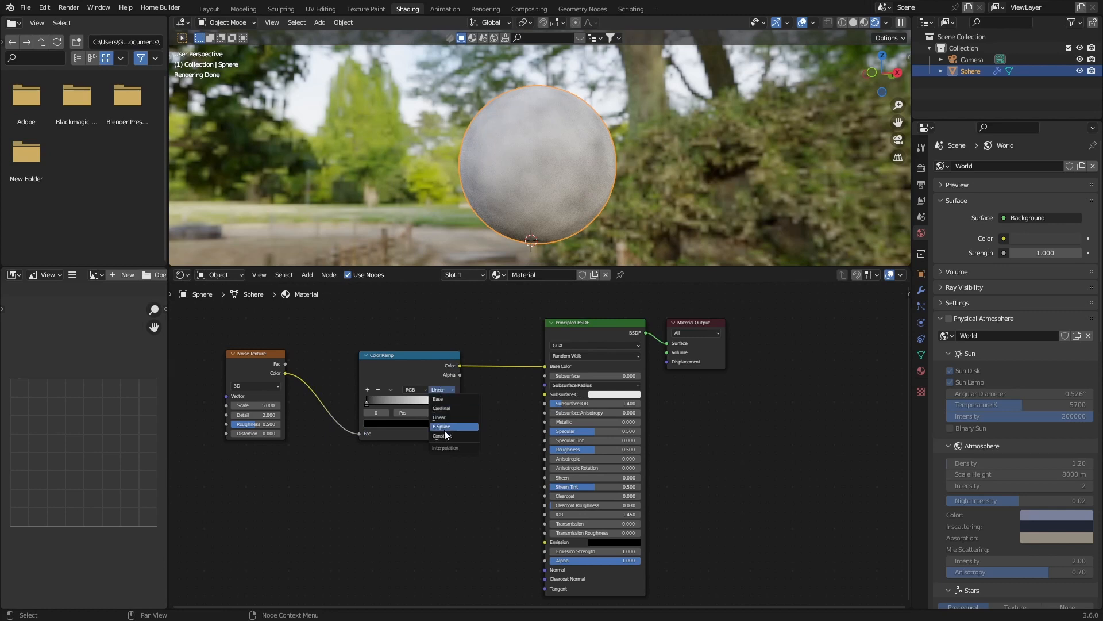
left_click(440, 435)
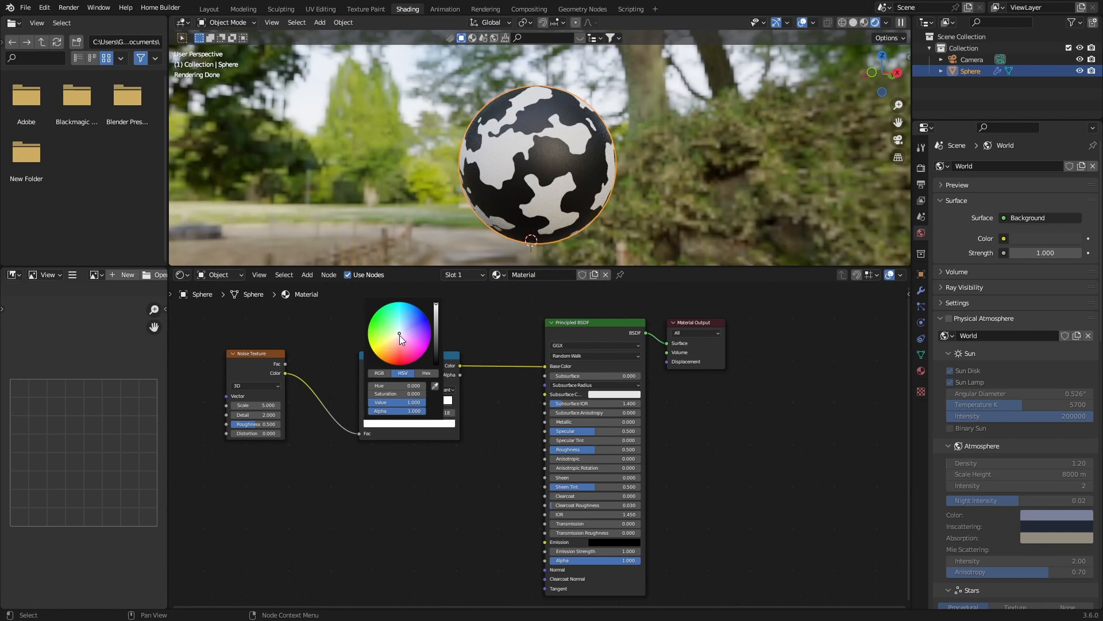
left_click(412, 308)
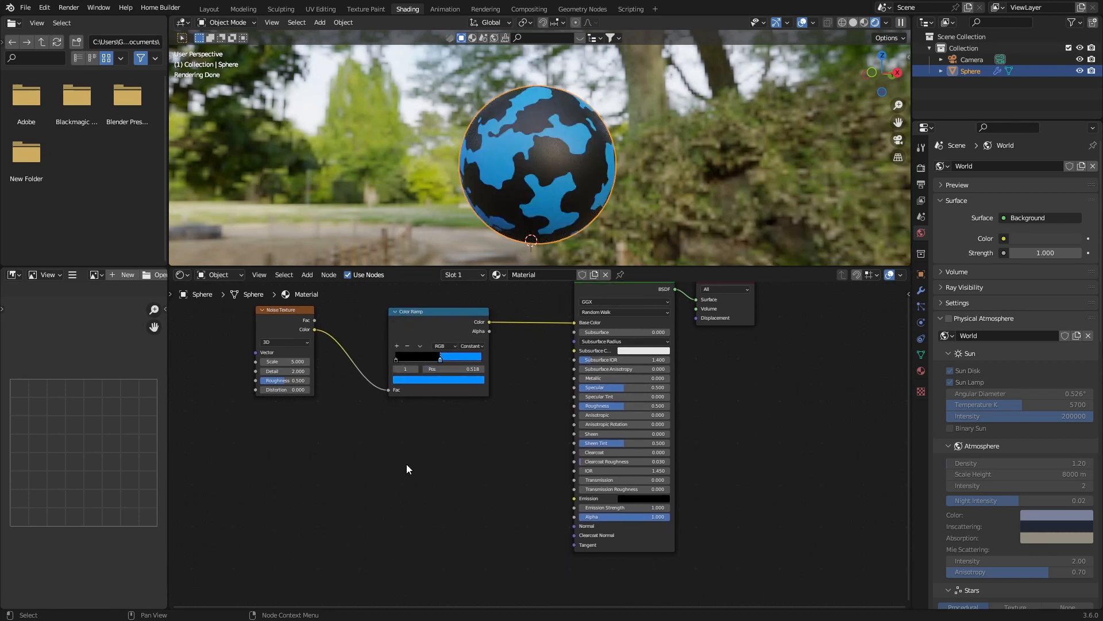
- Add a Bump node and feed the noise factor into its height for raised surface detail
type("t")
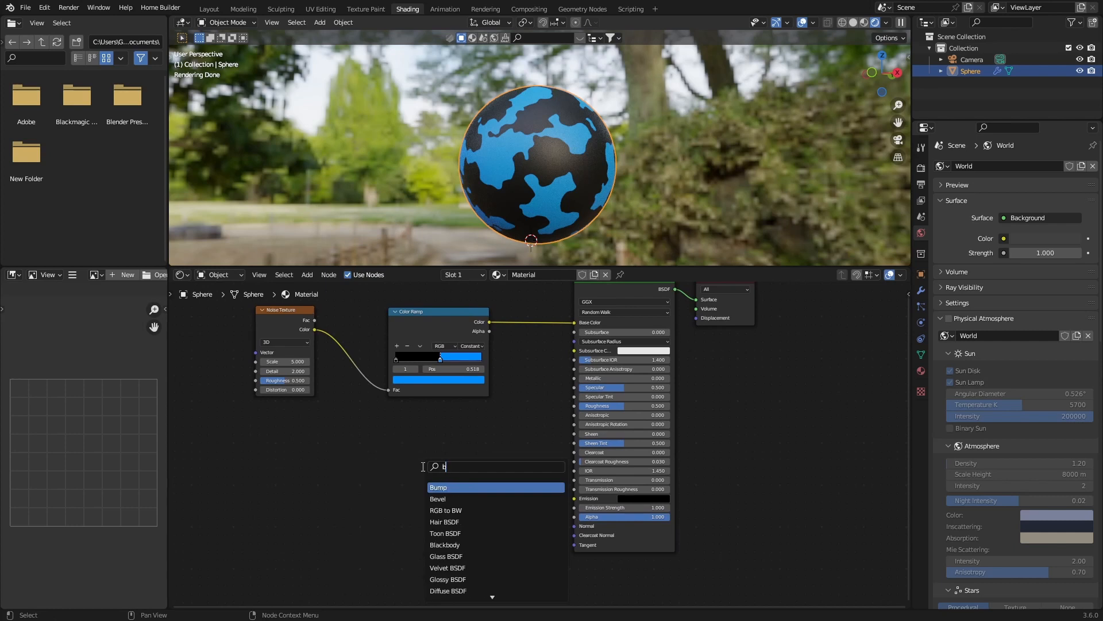
left_click(438, 487)
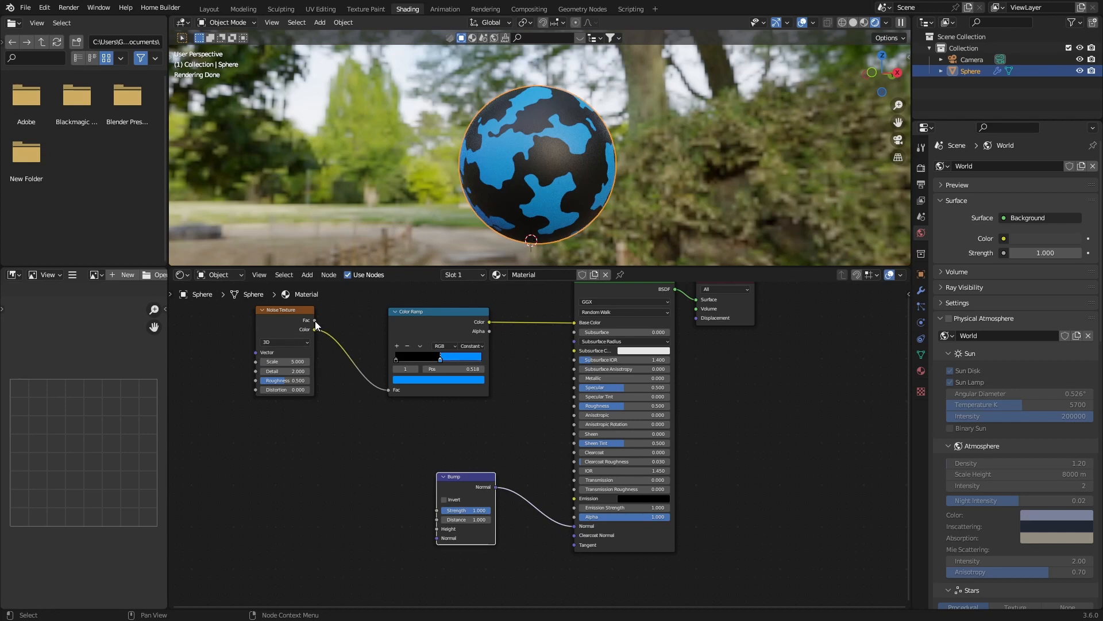
left_click_drag(315, 329, 431, 524)
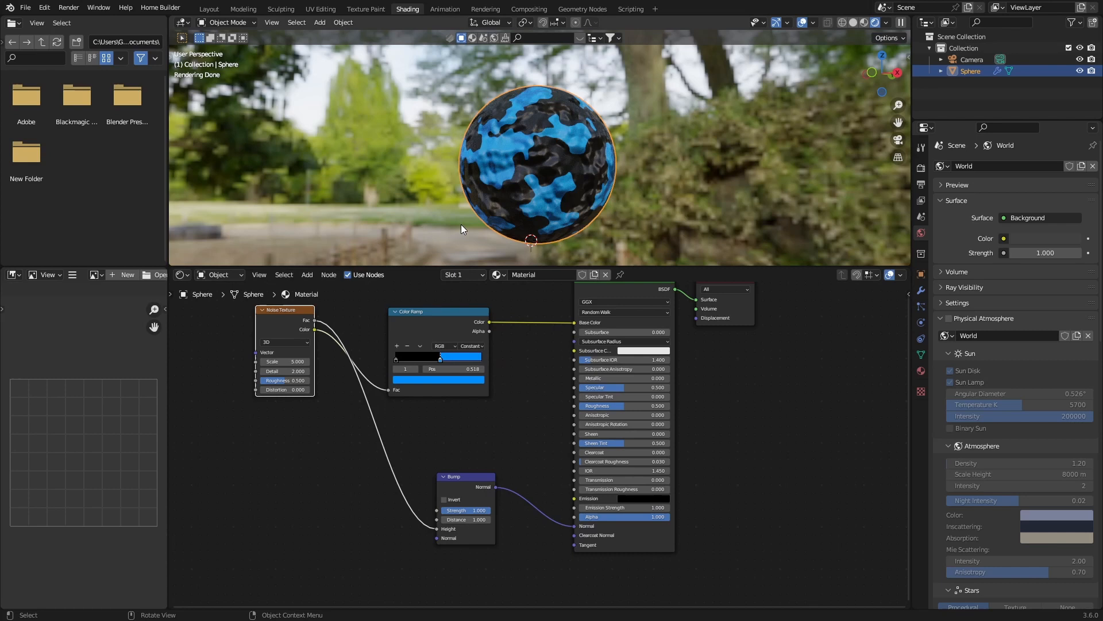
mouse_move(453, 199)
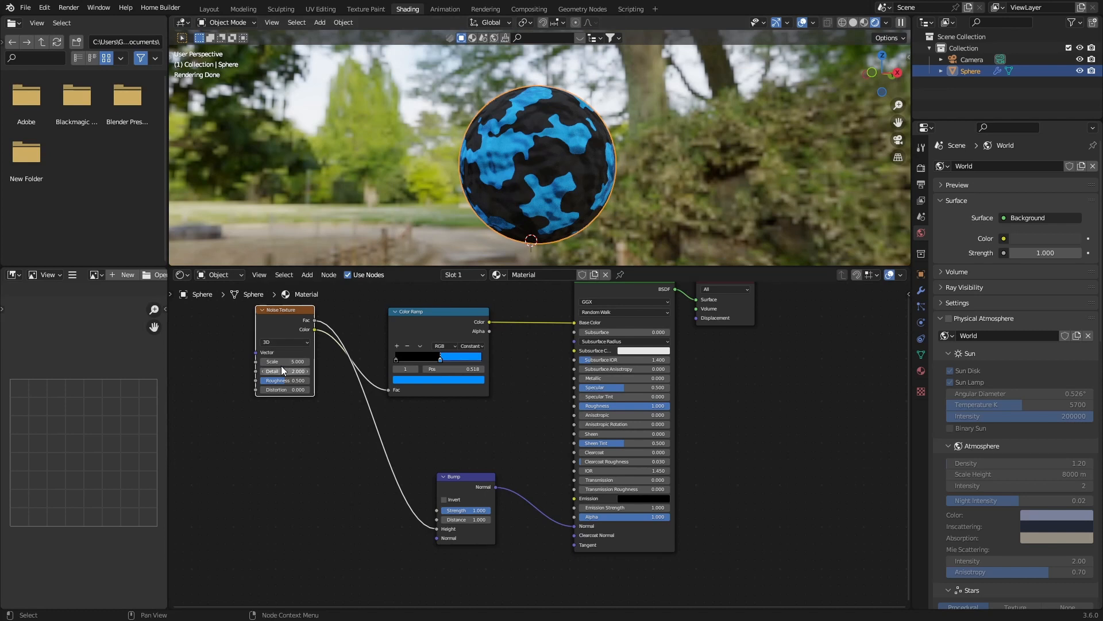
- Set the Noise Texture to scale 11.1 and detail 16, and lower its roughness
left_click_drag(284, 361, 302, 361)
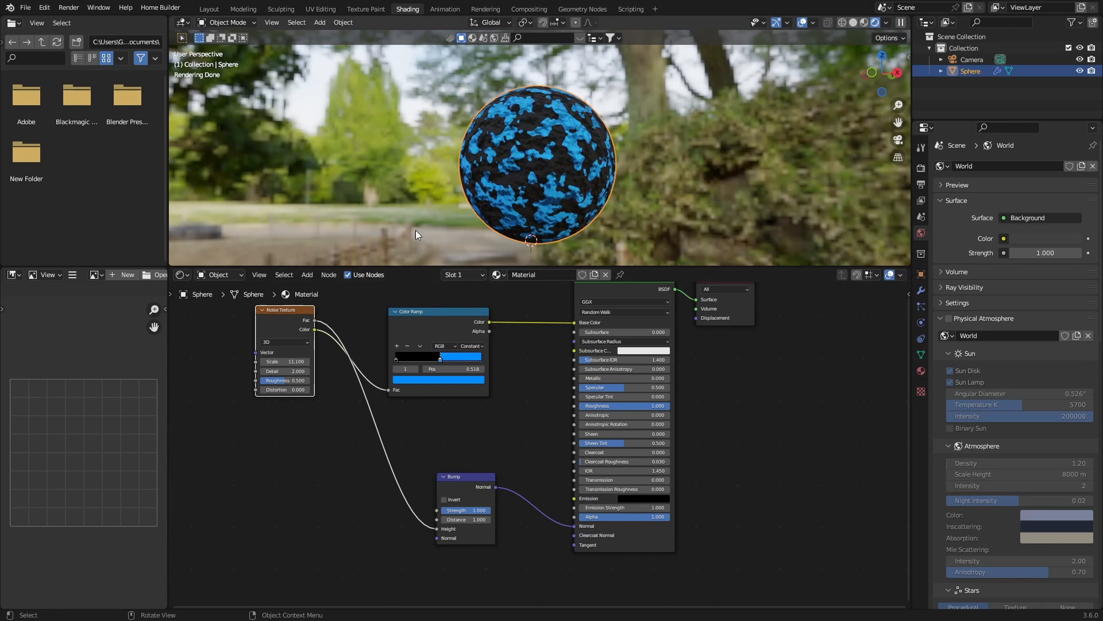
double_click(284, 371)
type("16.000")
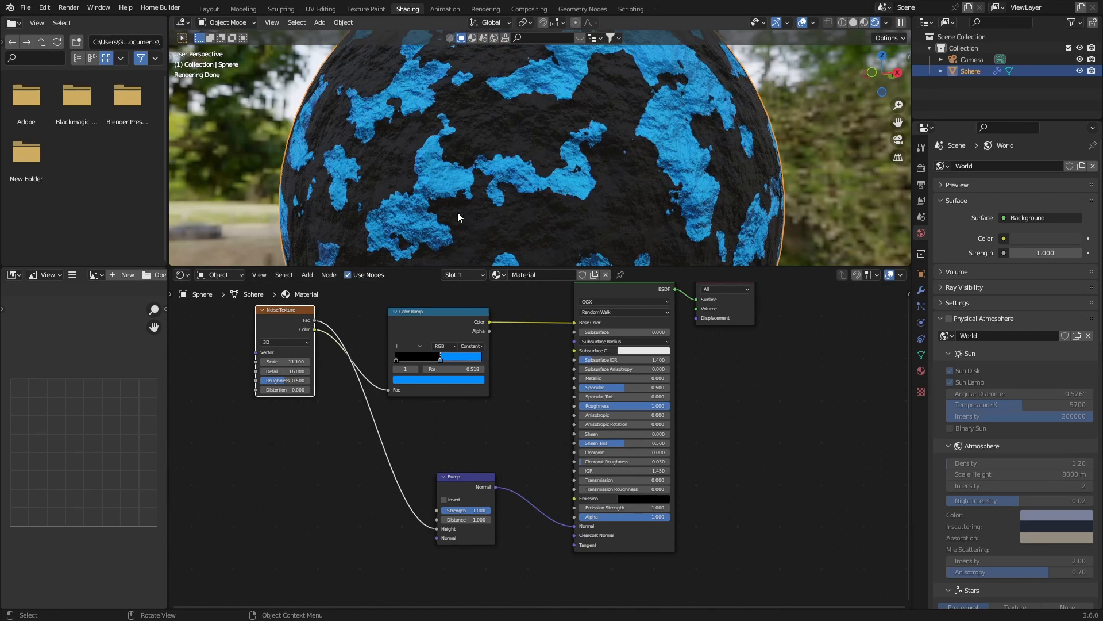
mouse_move(330, 236)
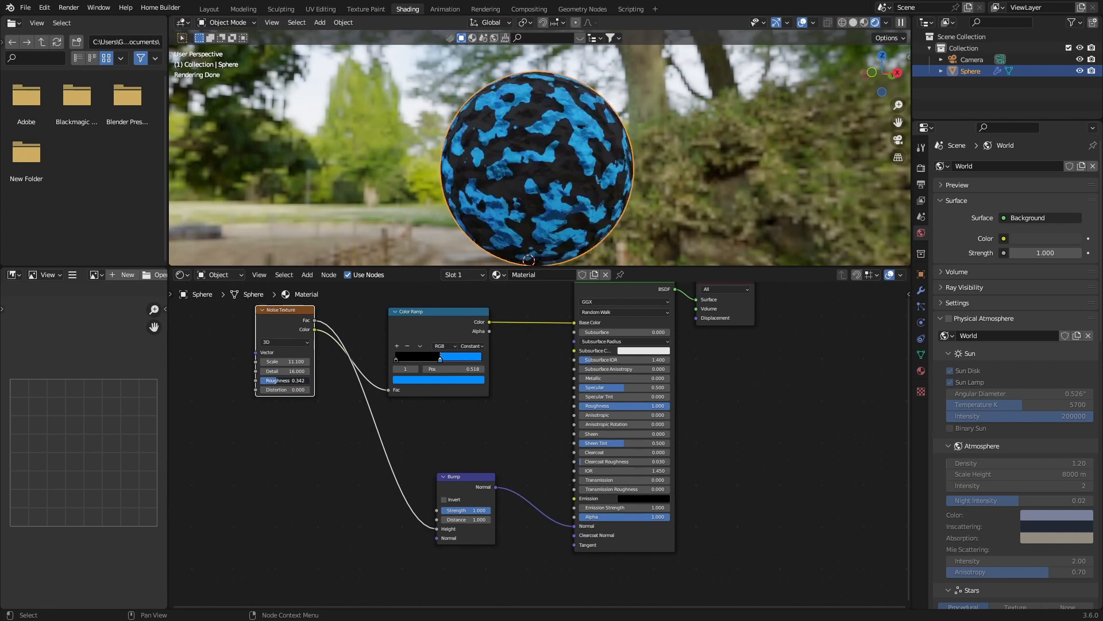
left_click_drag(284, 380, 310, 380)
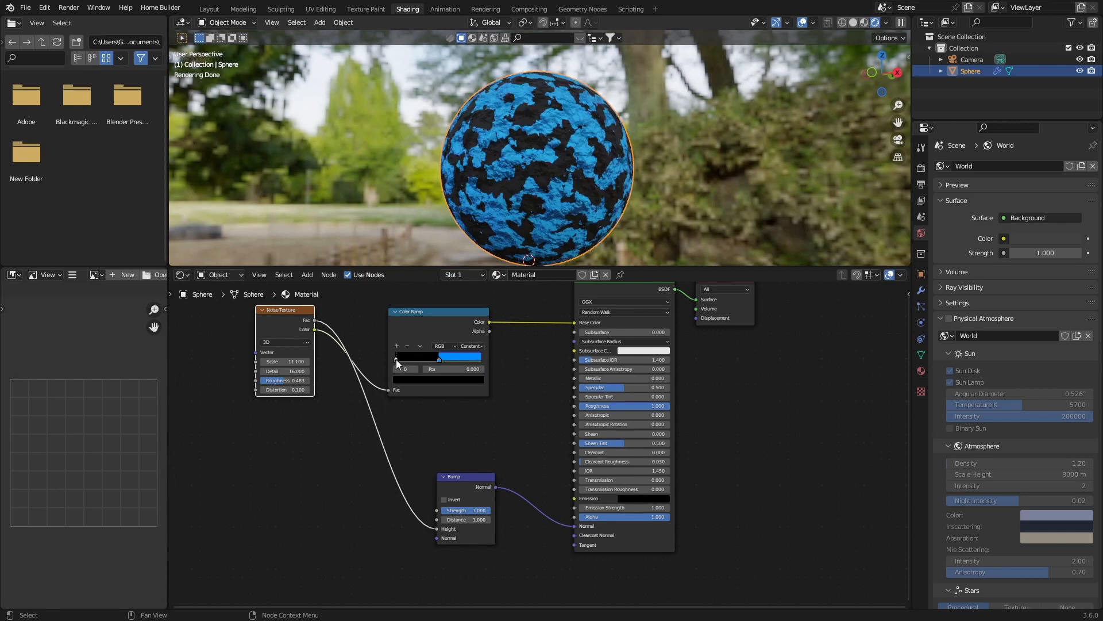
- Change the Color Ramp's dark stop from black to red
left_click(462, 355)
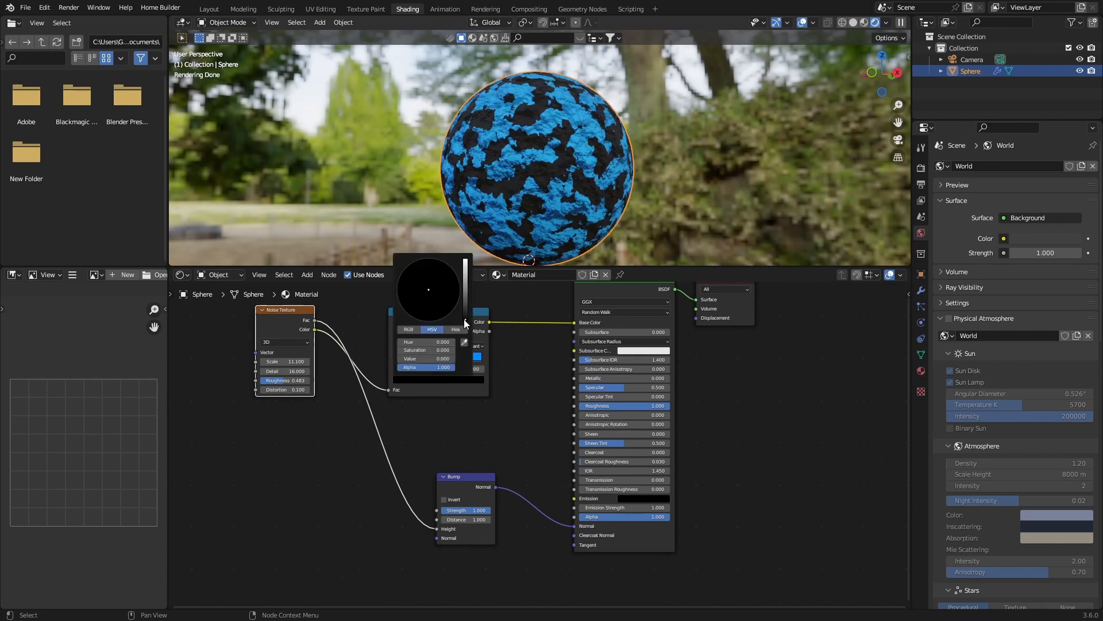
left_click_drag(465, 317, 464, 268)
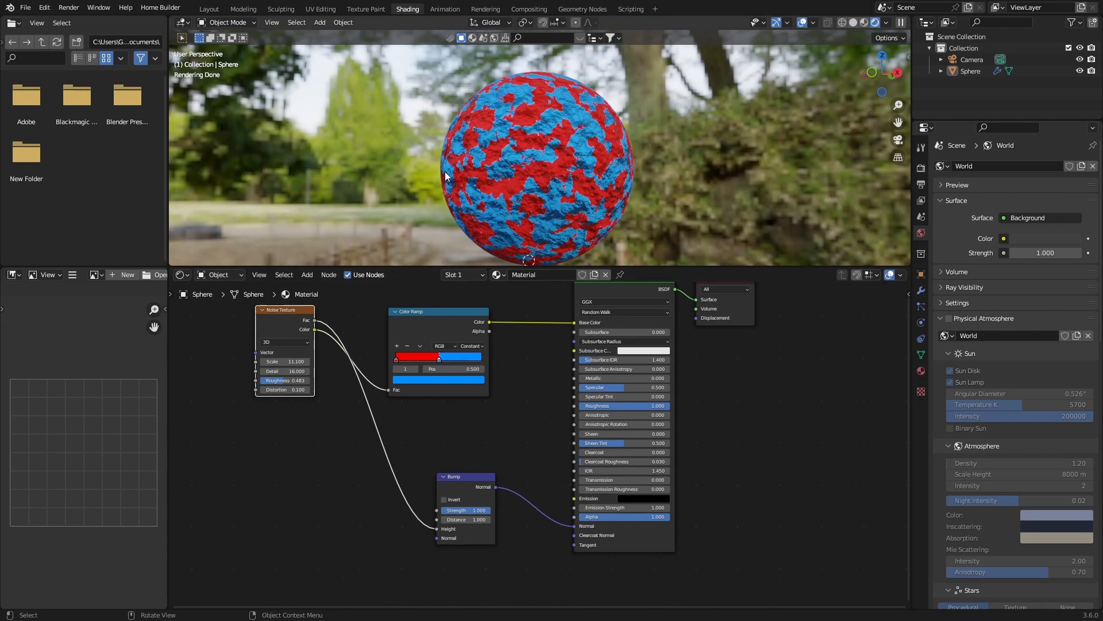
mouse_move(426, 221)
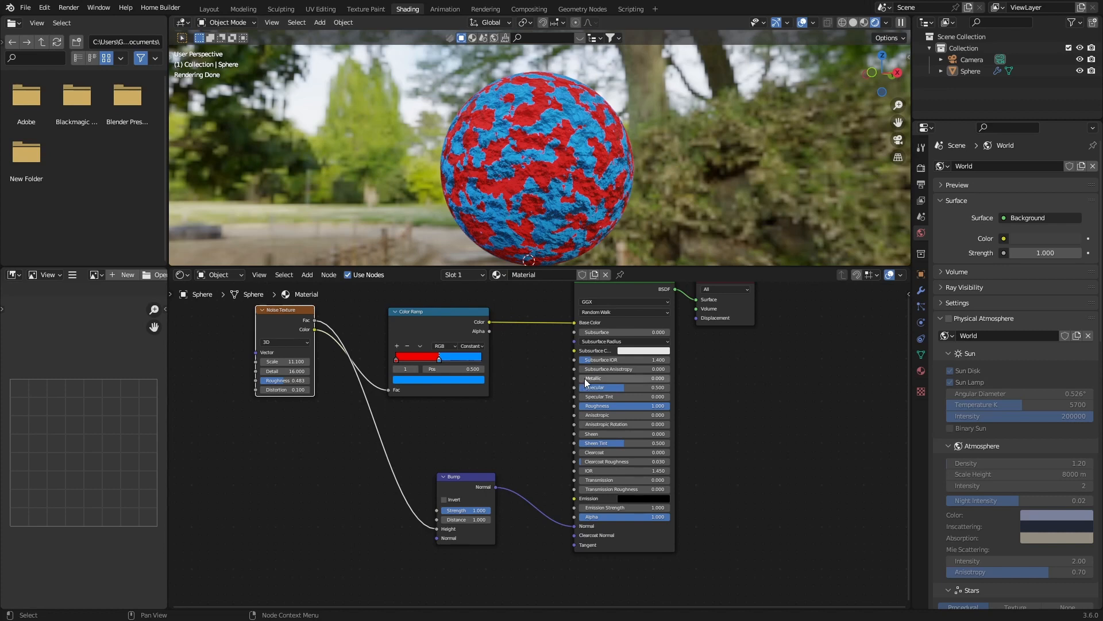
- Raise the Principled BSDF metallic to 0.5 and drop roughness to zero
left_click_drag(594, 379, 657, 379)
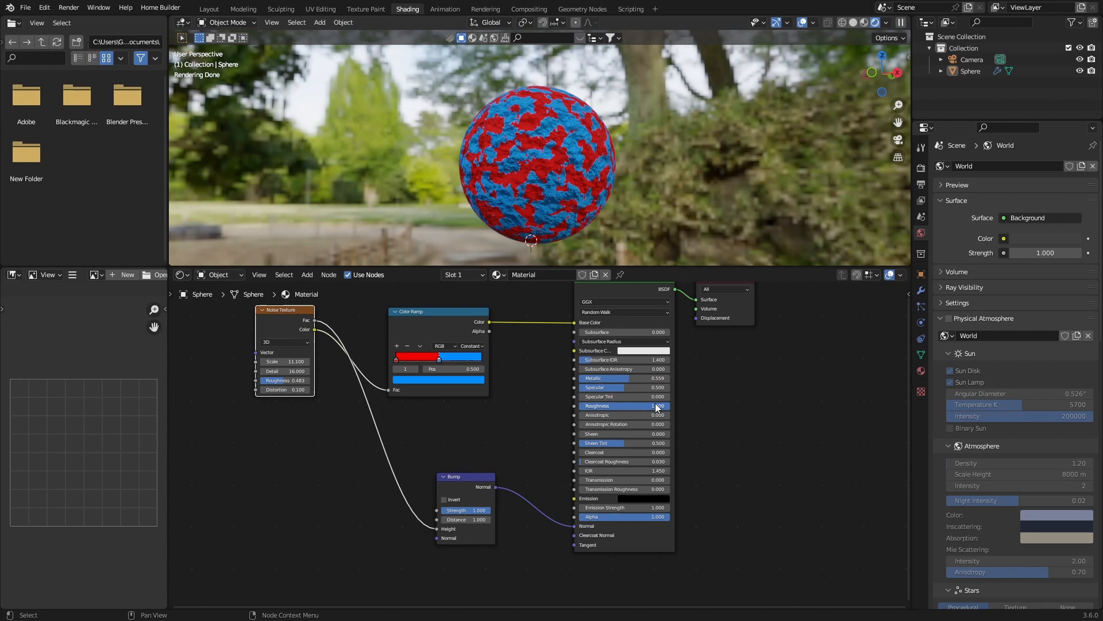
left_click_drag(654, 405, 621, 406)
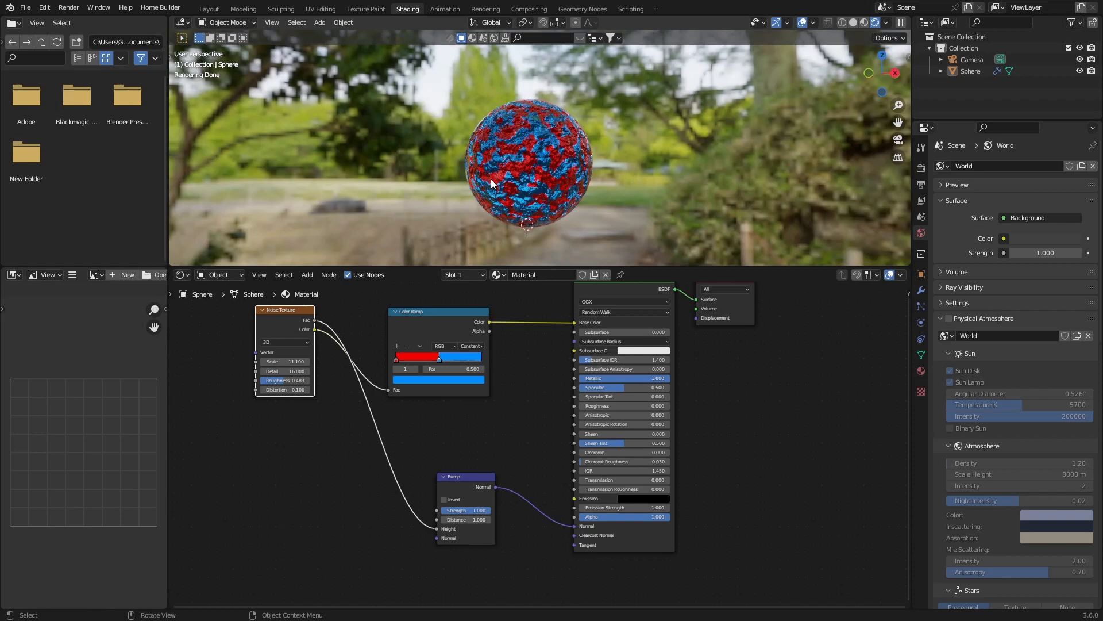
mouse_move(554, 319)
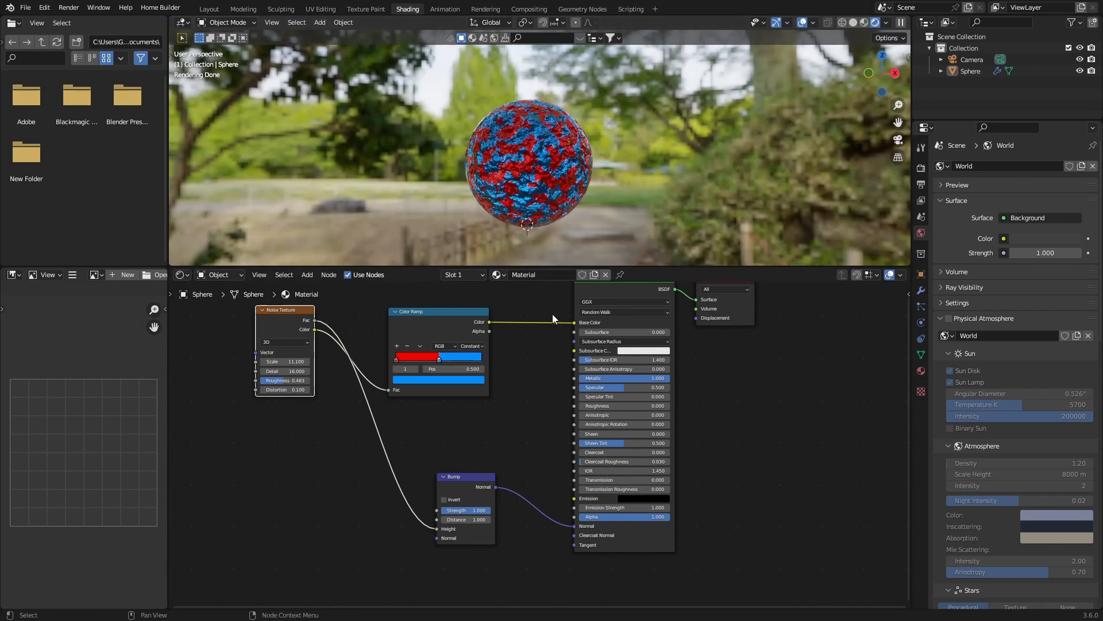